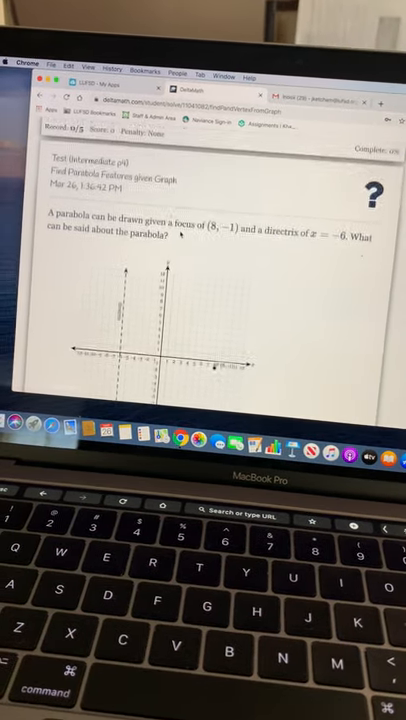
Scroll below the parabola graph (focus (8, −1), directrix x = −6) to the blank answer fields.
scroll(down, 3)
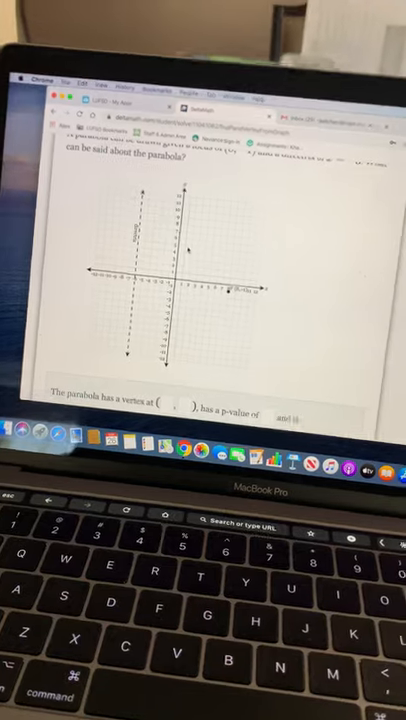
scroll(down, 3)
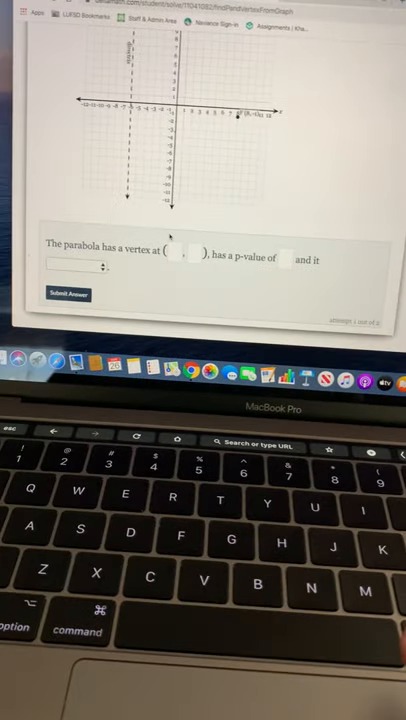
Enter vertex (1, -1), p-value 7 and opens right, then submit and confirm.
click(179, 266)
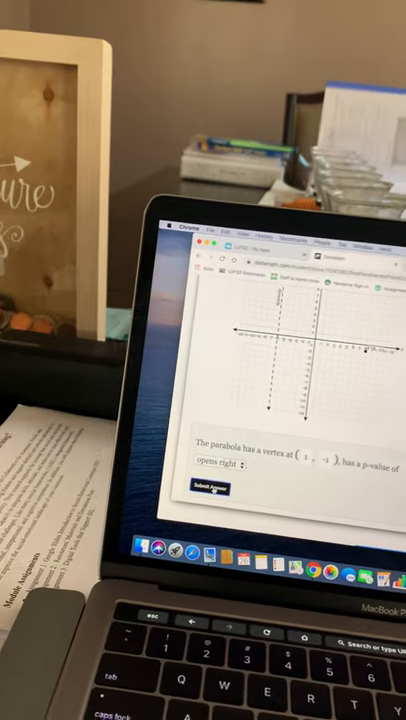
click(213, 489)
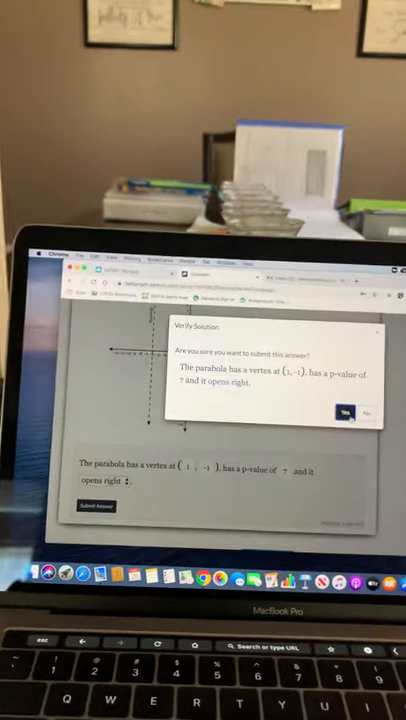
click(348, 411)
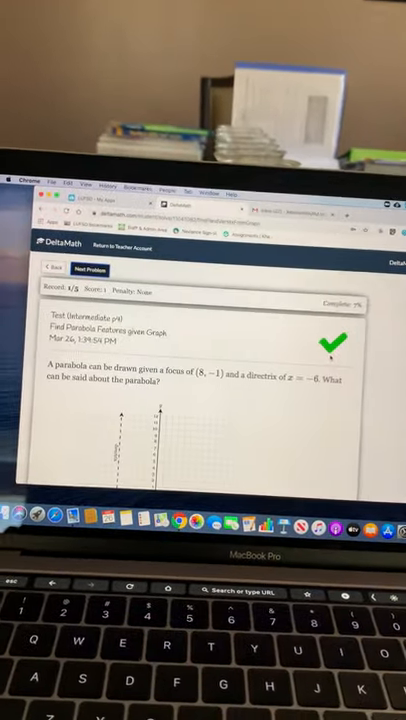